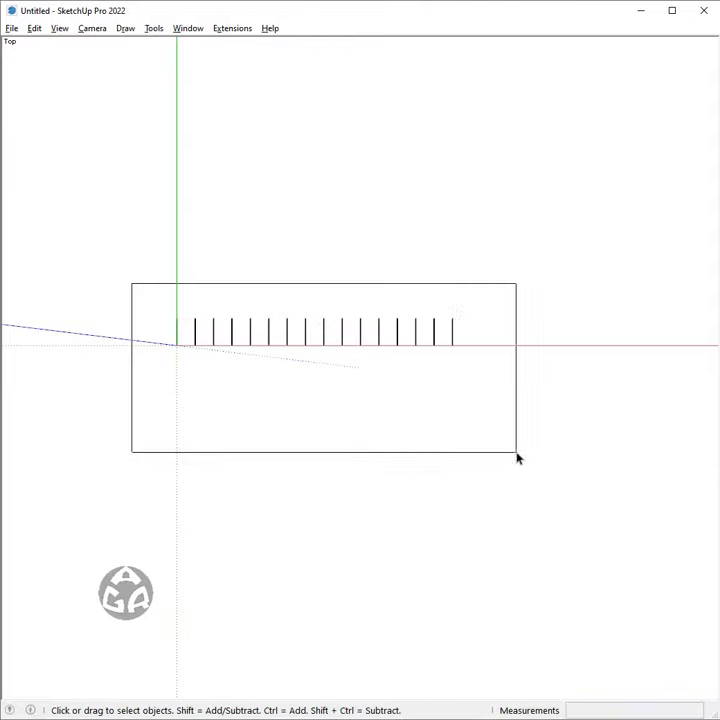
- Cut the strip into cells using the divider lines with Random Position, strip as base object
click(232, 28)
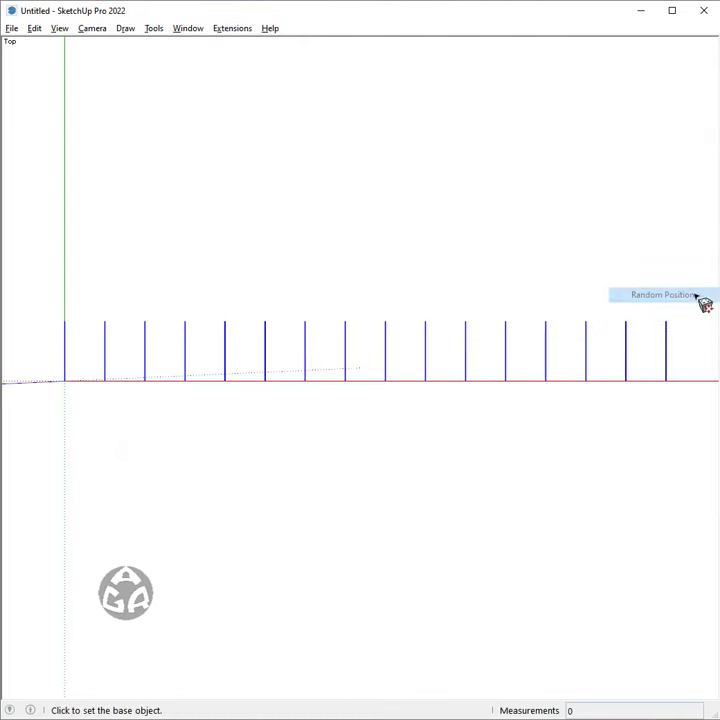
click(530, 490)
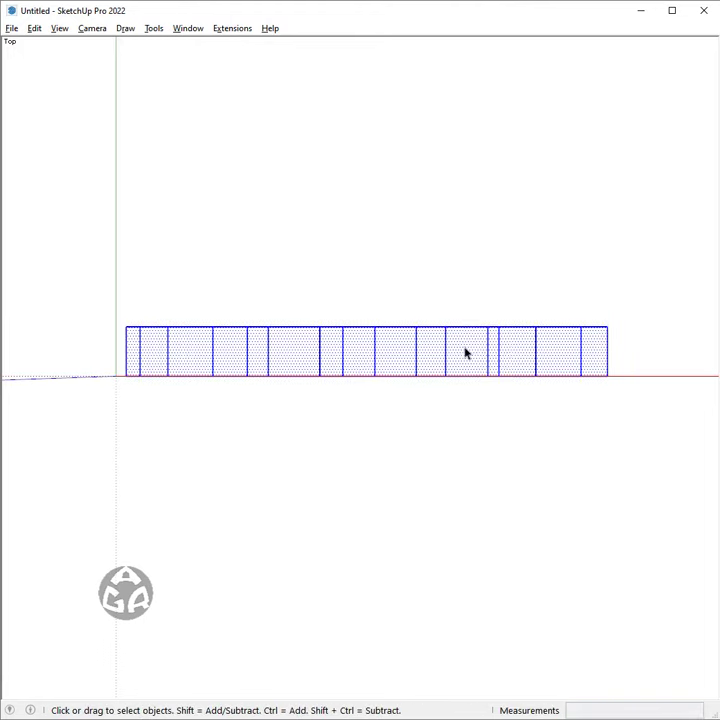
- Apply TIG Smart Offset of -.1 so every cell gets an inset inner face
click(152, 28)
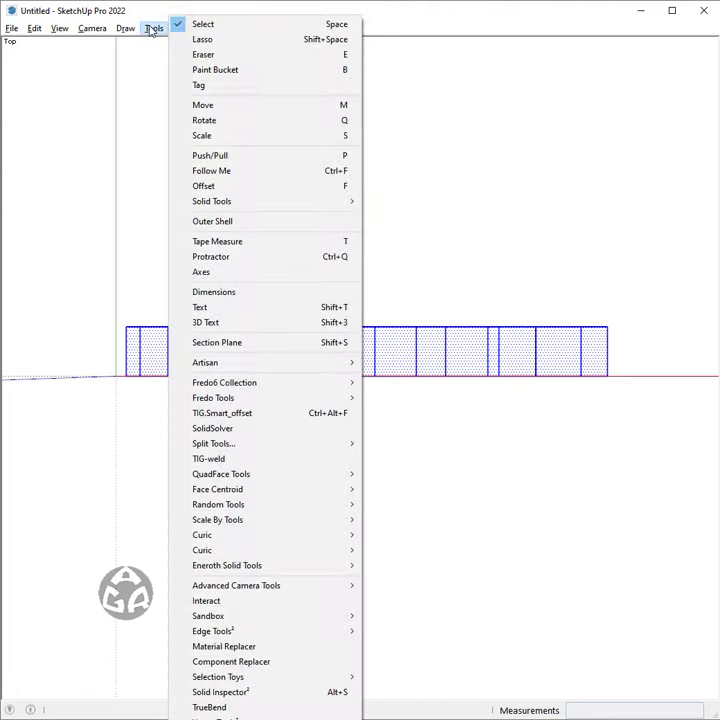
click(222, 412)
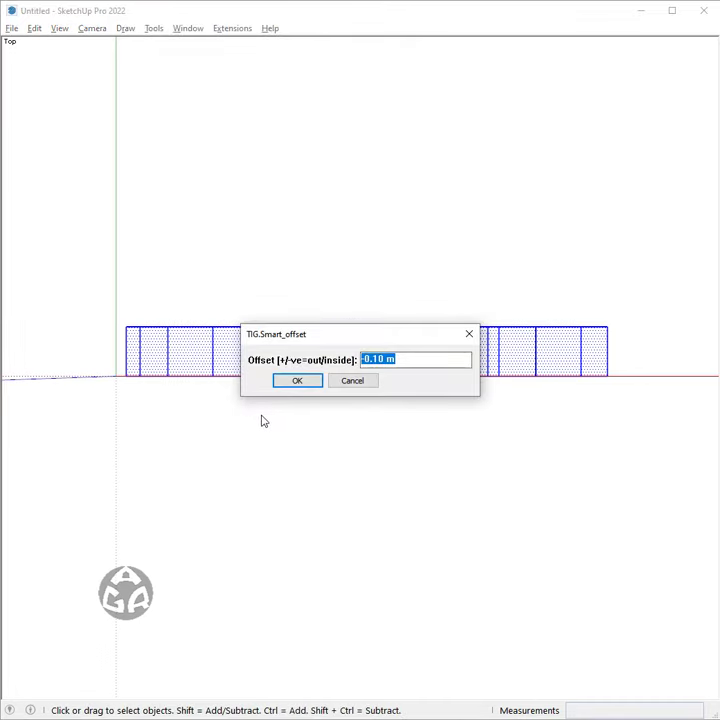
text(-.1)
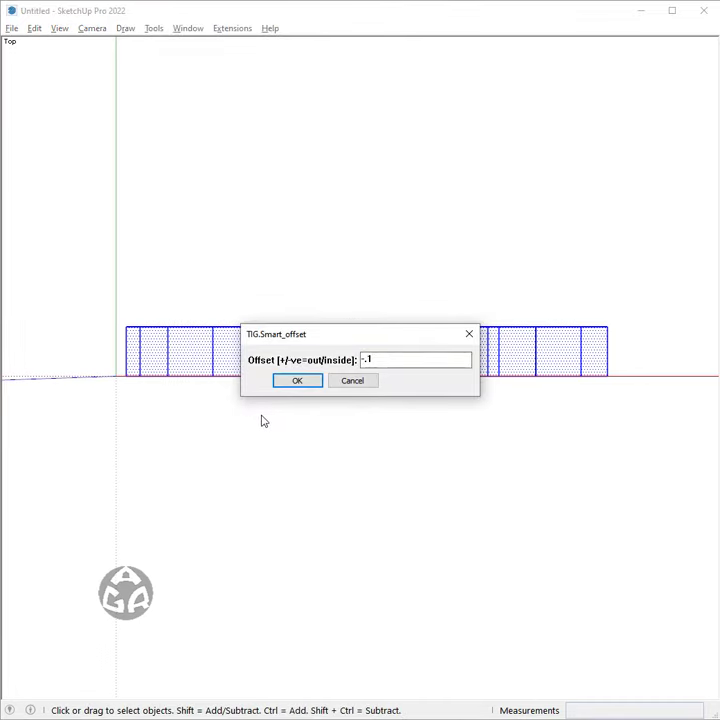
click(296, 380)
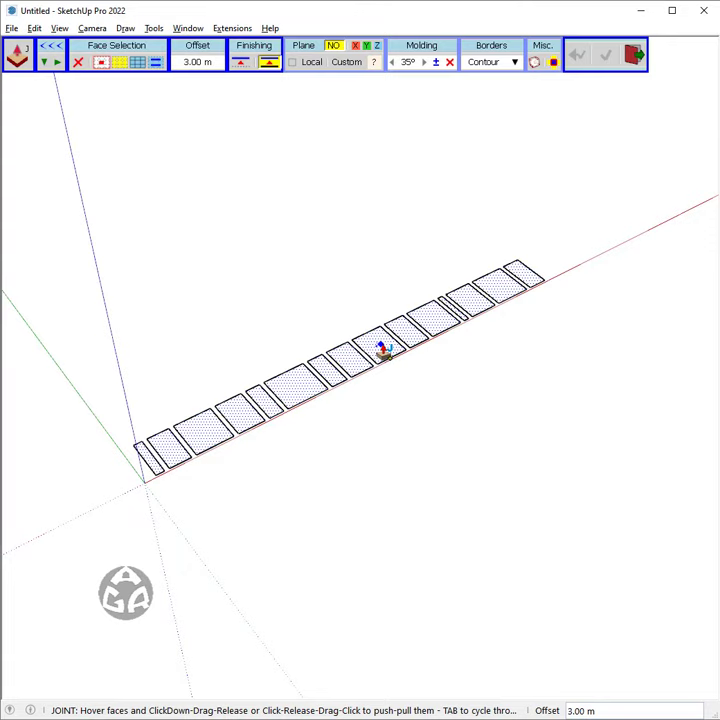
- Extrude the inset faces with Joint Push Pull and round them with Fractal Erode (1 iteration, pointiness 0.5)
drag(380, 344, 380, 316)
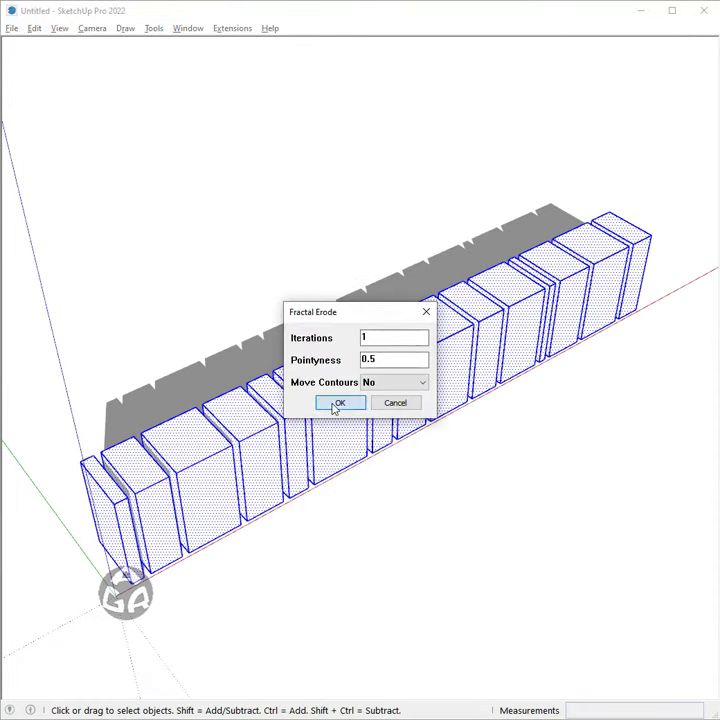
click(232, 28)
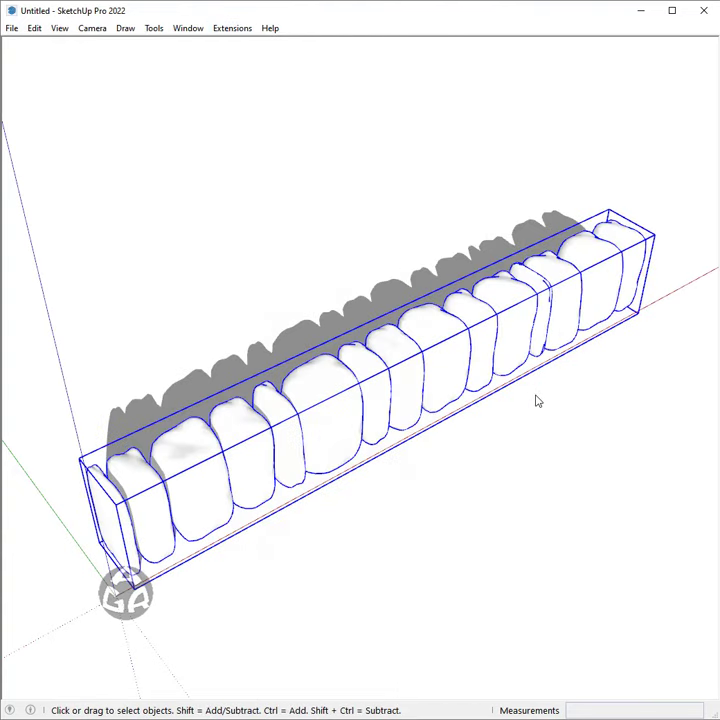
- Convert the subdivided block group to plain mesh via SUbD
right_click(536, 400)
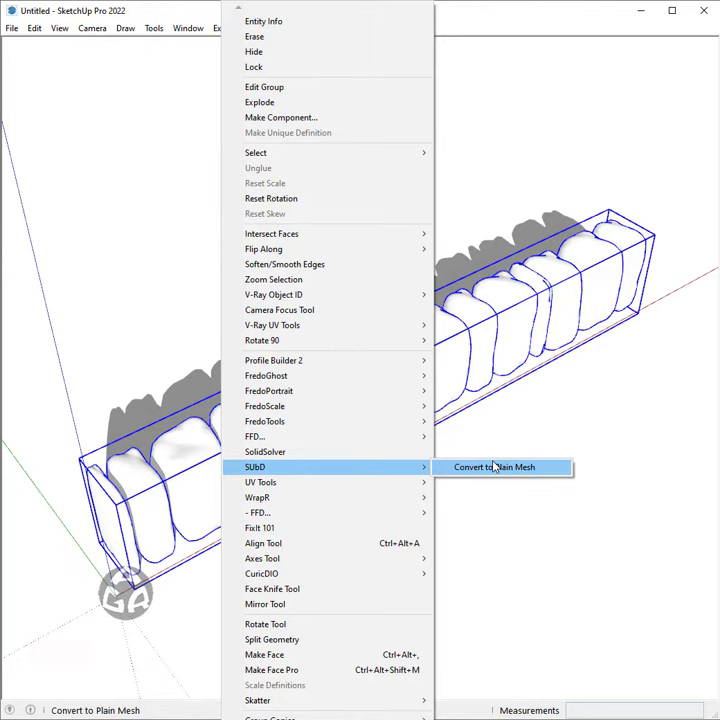
click(492, 468)
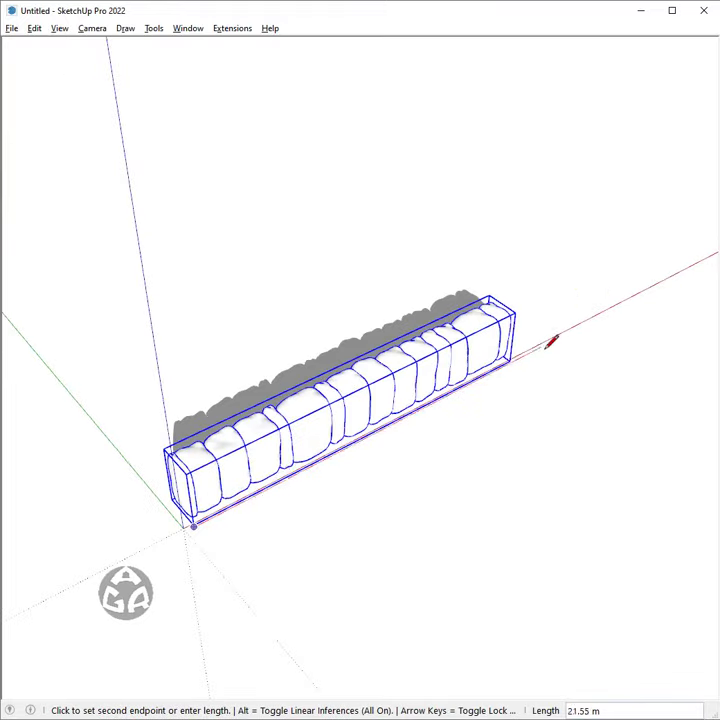
- Draw the arch curve above the blocks and look up Shape Bender under Chris Fullmer Tools
scroll(down, 3)
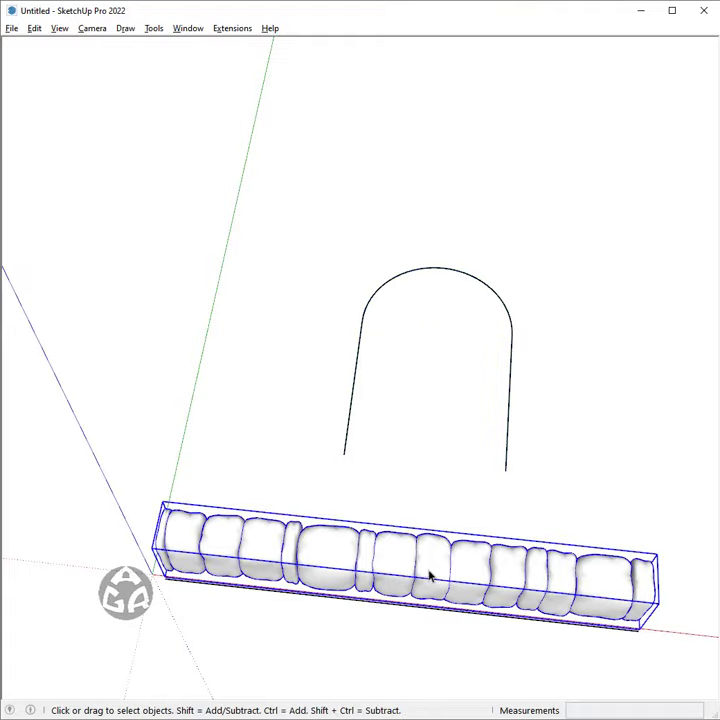
click(232, 28)
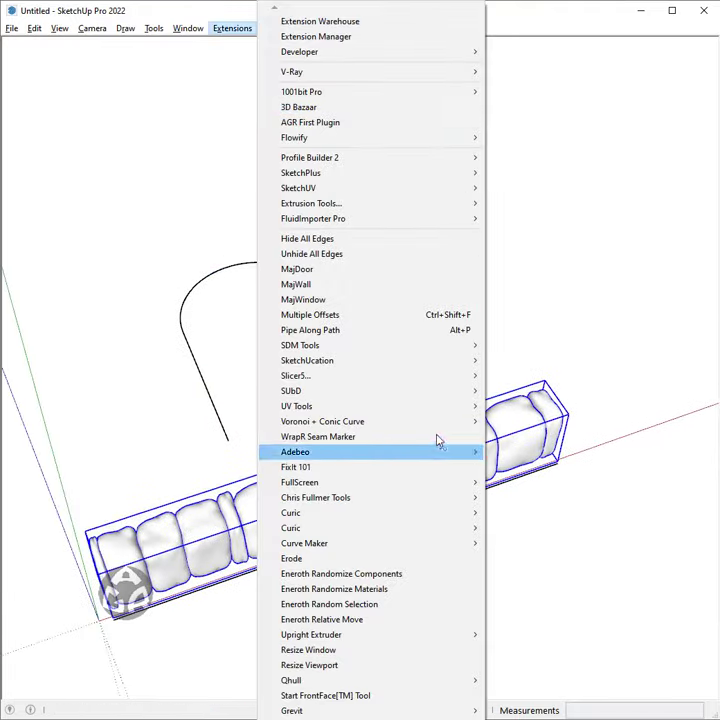